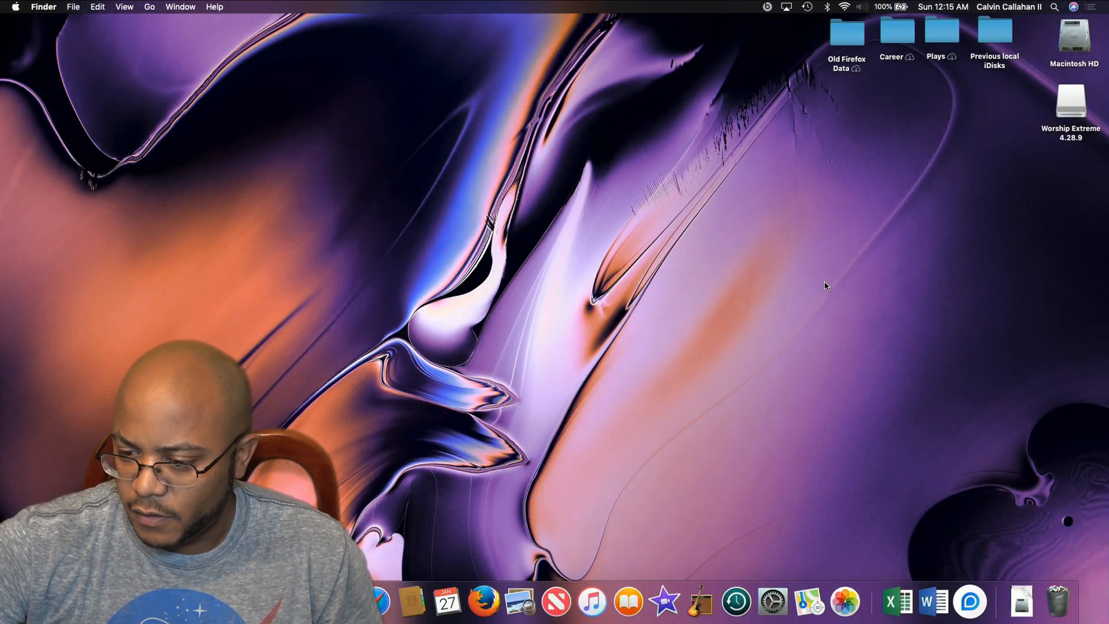
mouse_move(789, 39)
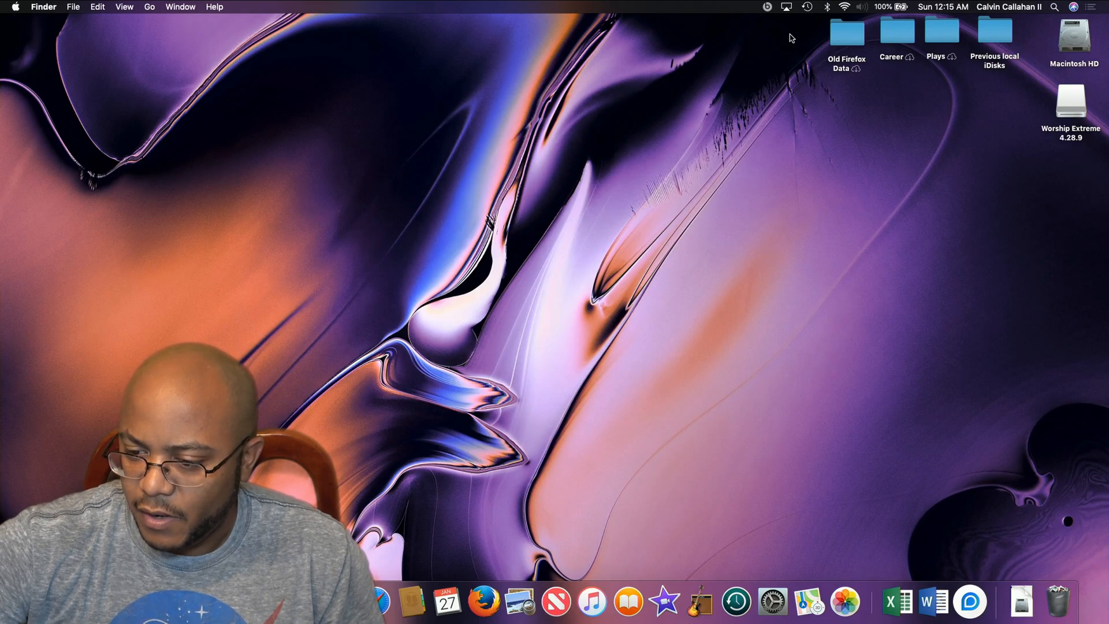
Step: Open Displays Preferences for the BMD HDMI screen from the menu-bar display icon
left_click(781, 6)
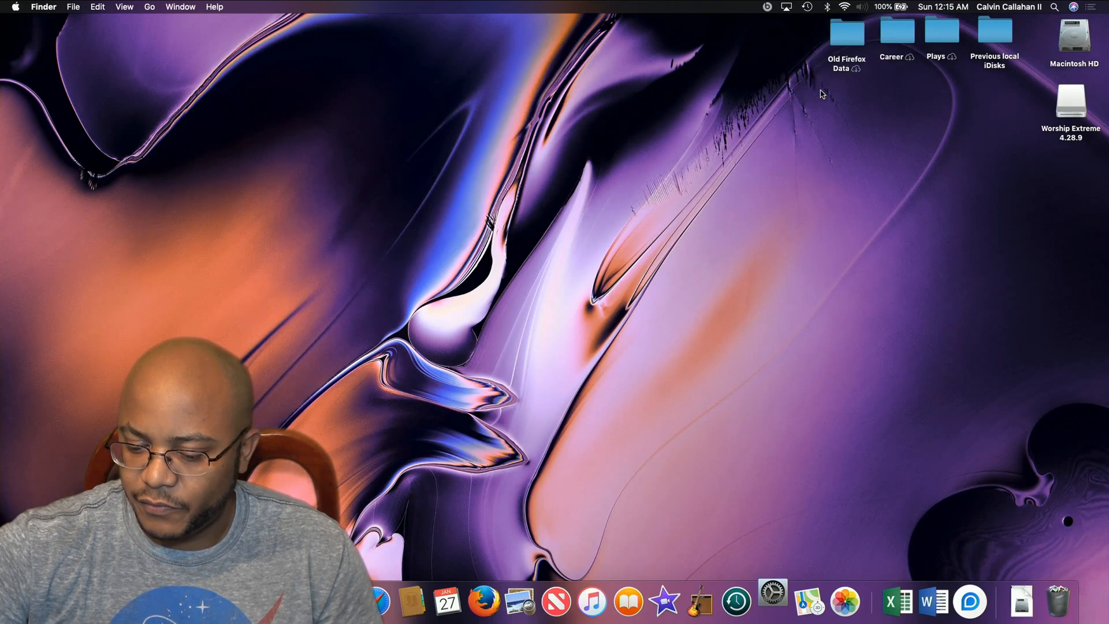
left_click(774, 605)
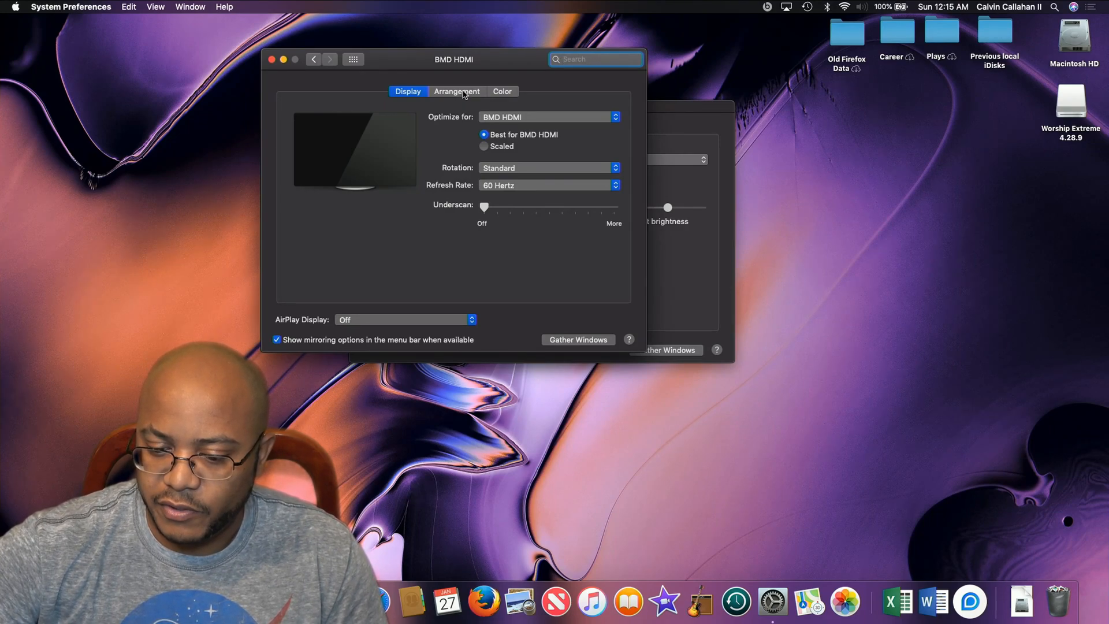
Step: View the Arrangement tab to check the two screens are mirrored
left_click(457, 92)
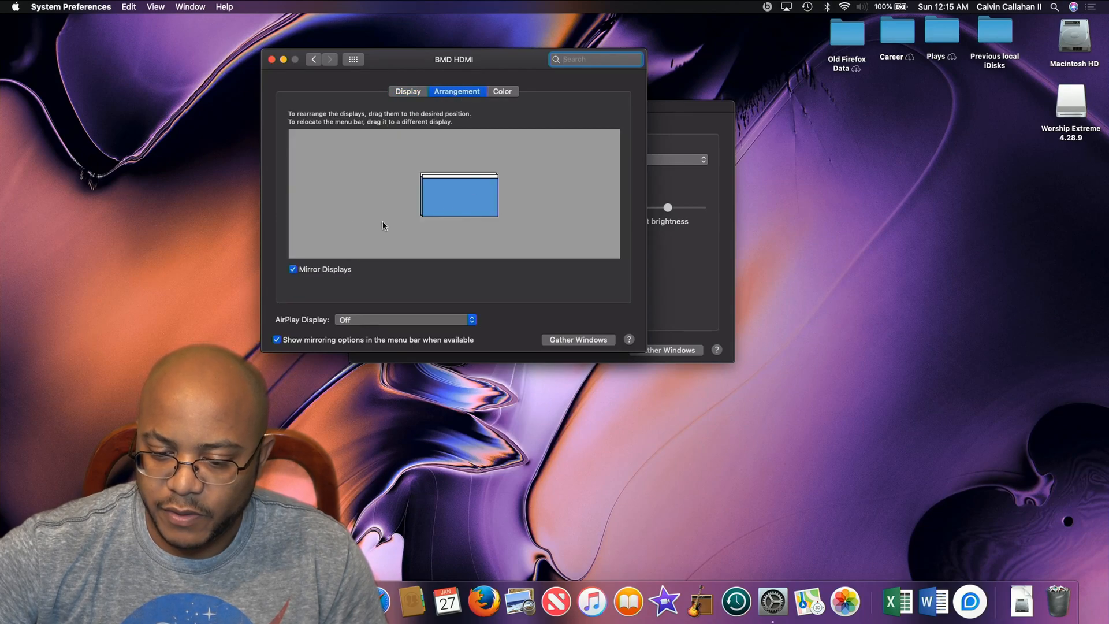
mouse_move(311, 273)
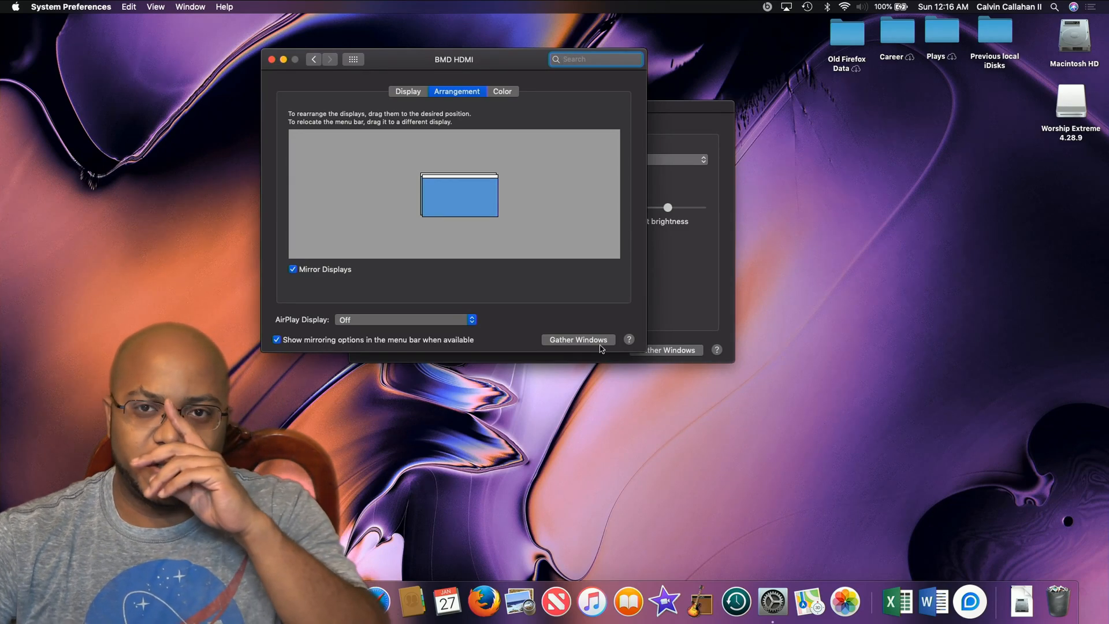
left_click(698, 474)
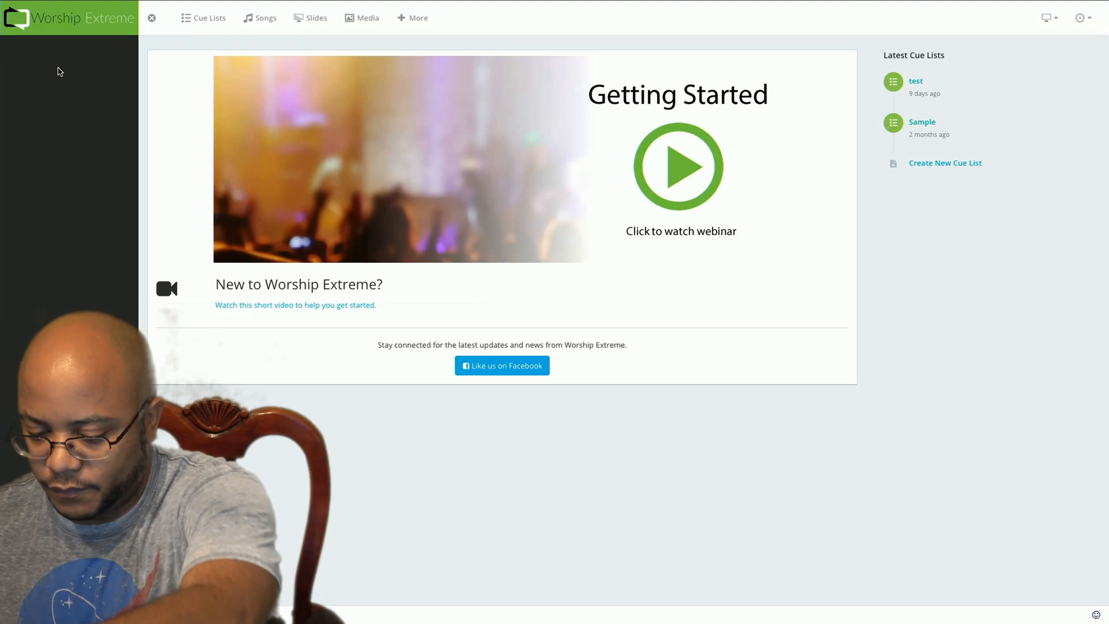
mouse_move(41, 48)
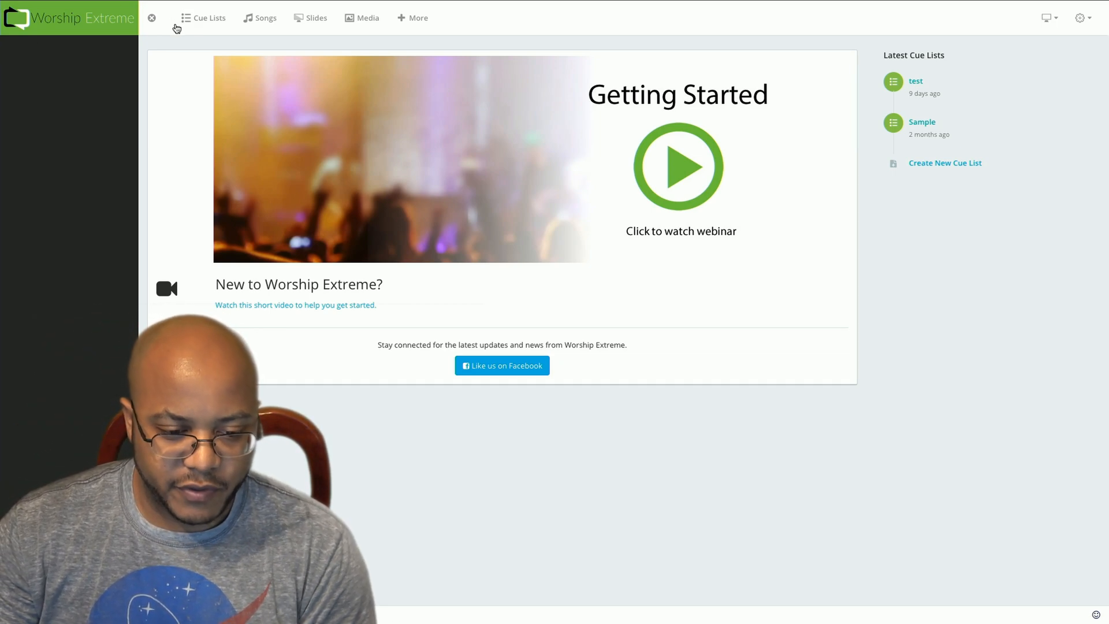
mouse_move(176, 28)
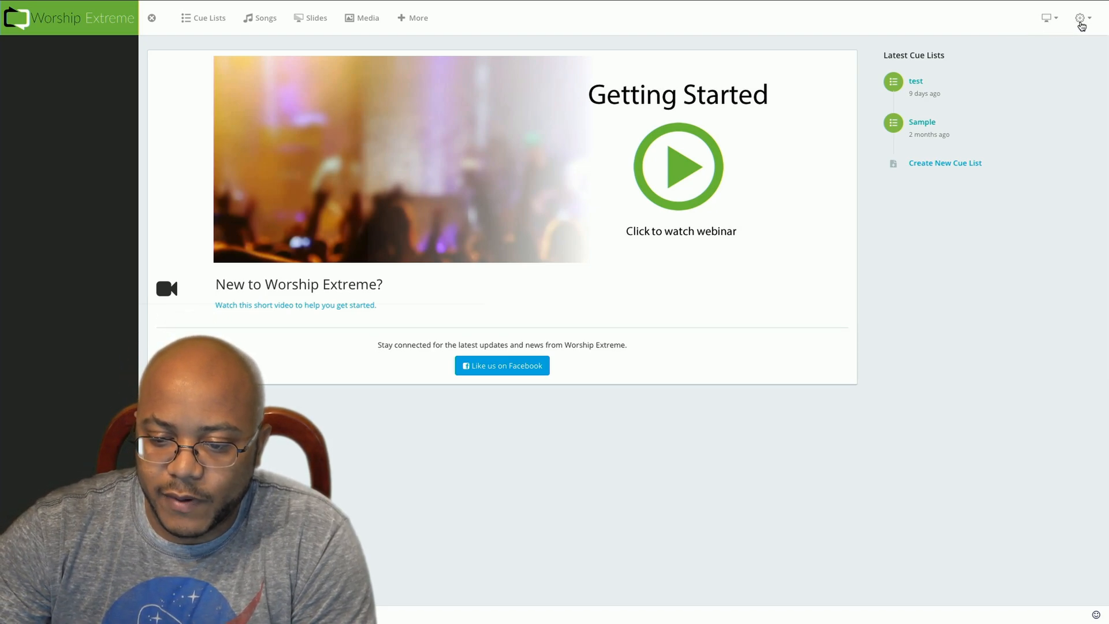
left_click(1080, 17)
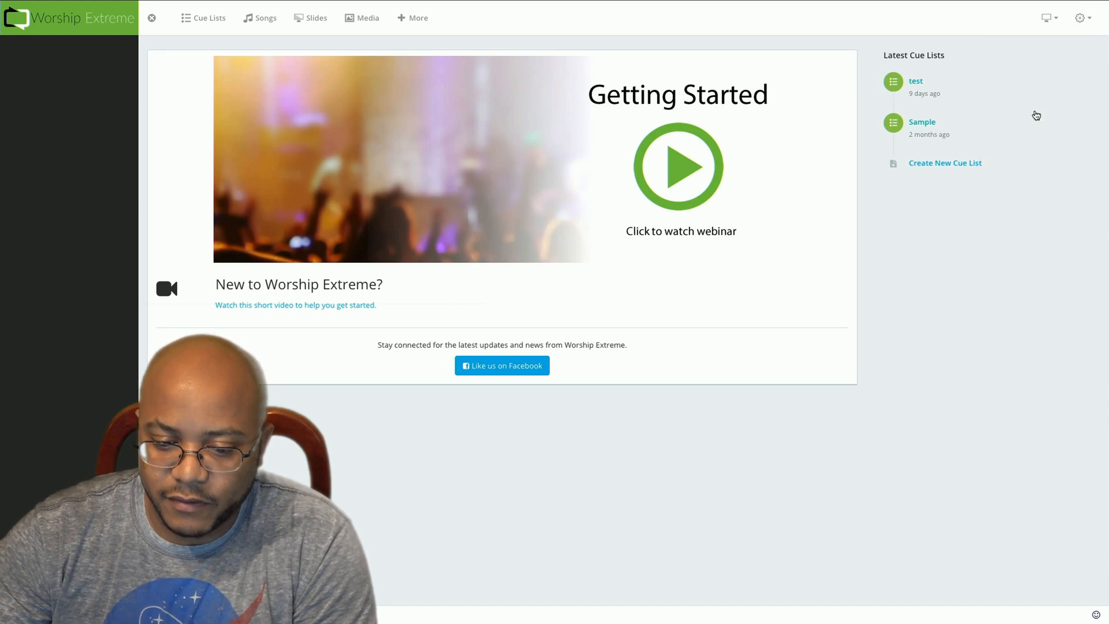
Step: Open Worship Extreme's Screen Configuration settings and check the presentation display dropdown
left_click(1080, 18)
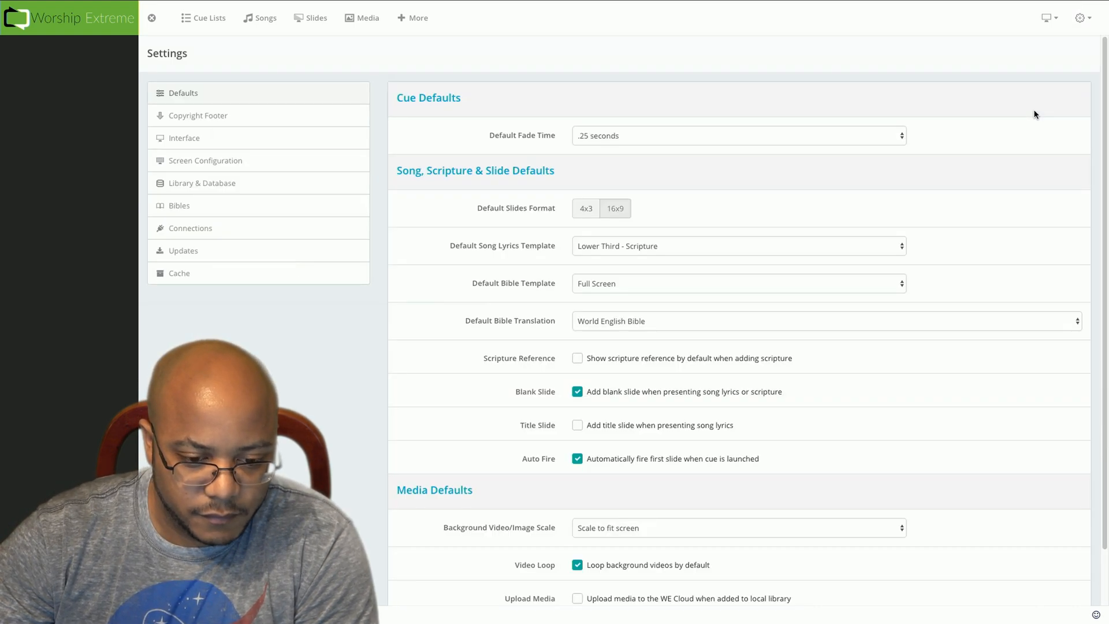
mouse_move(179, 160)
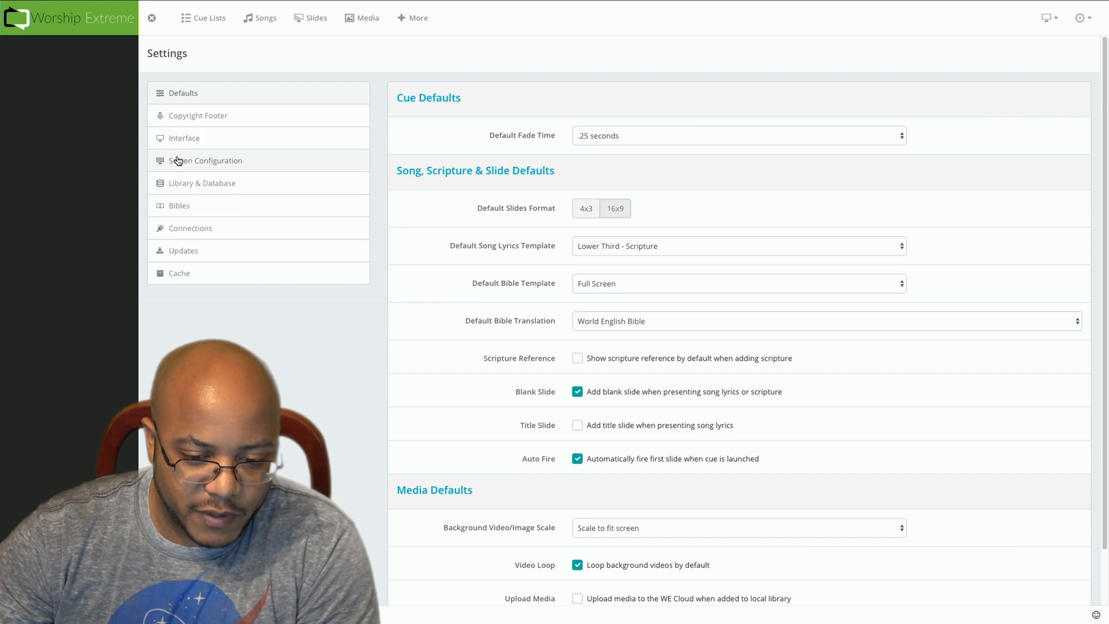
left_click(205, 161)
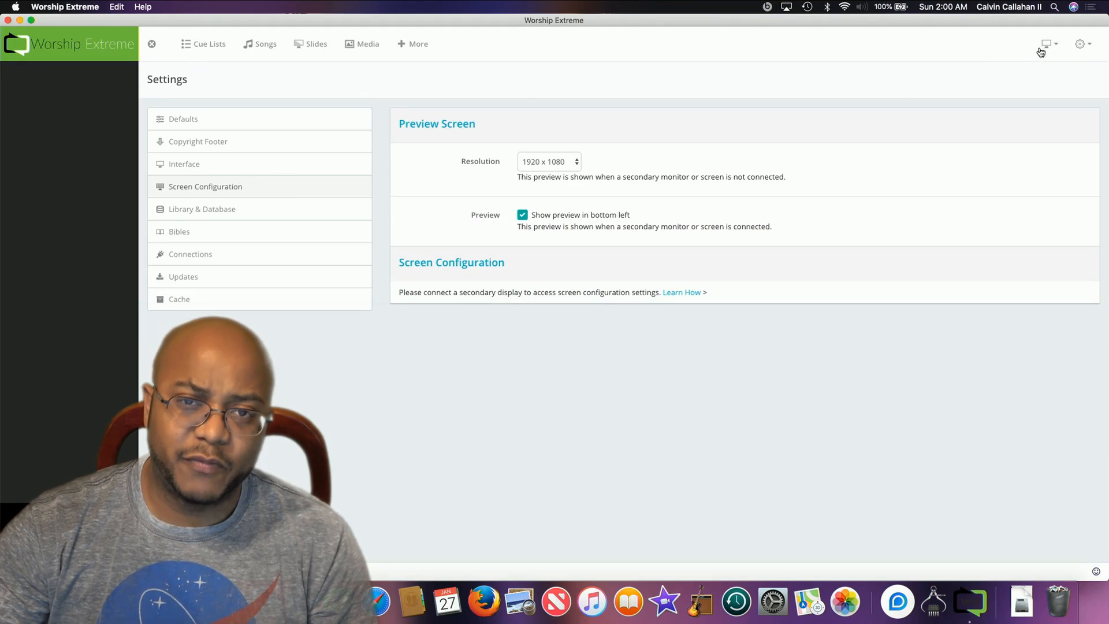
left_click(1045, 43)
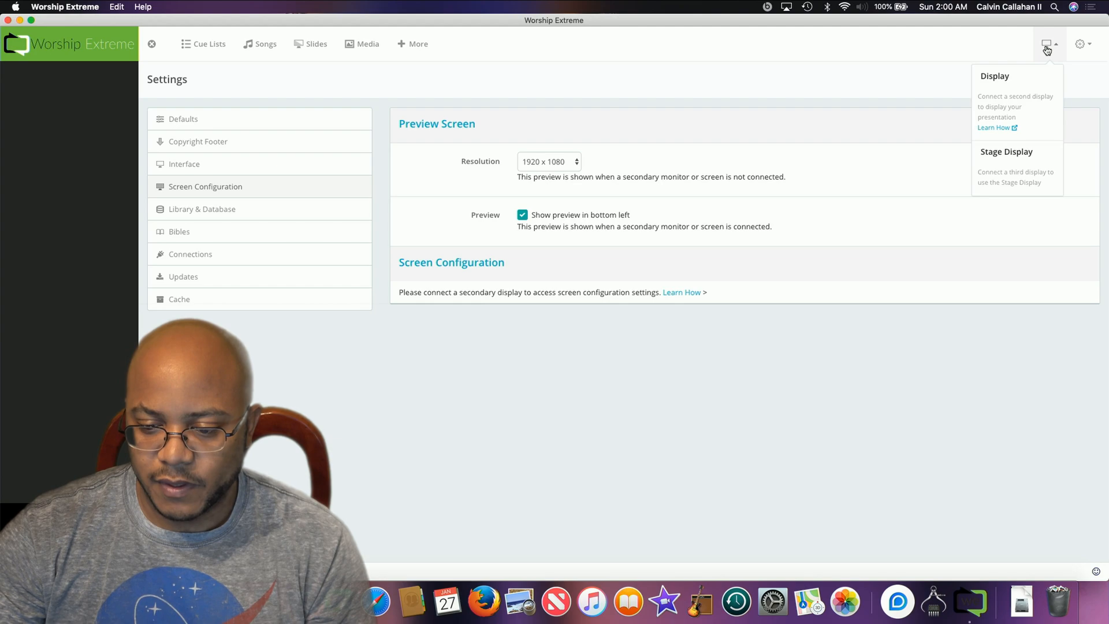
mouse_move(407, 193)
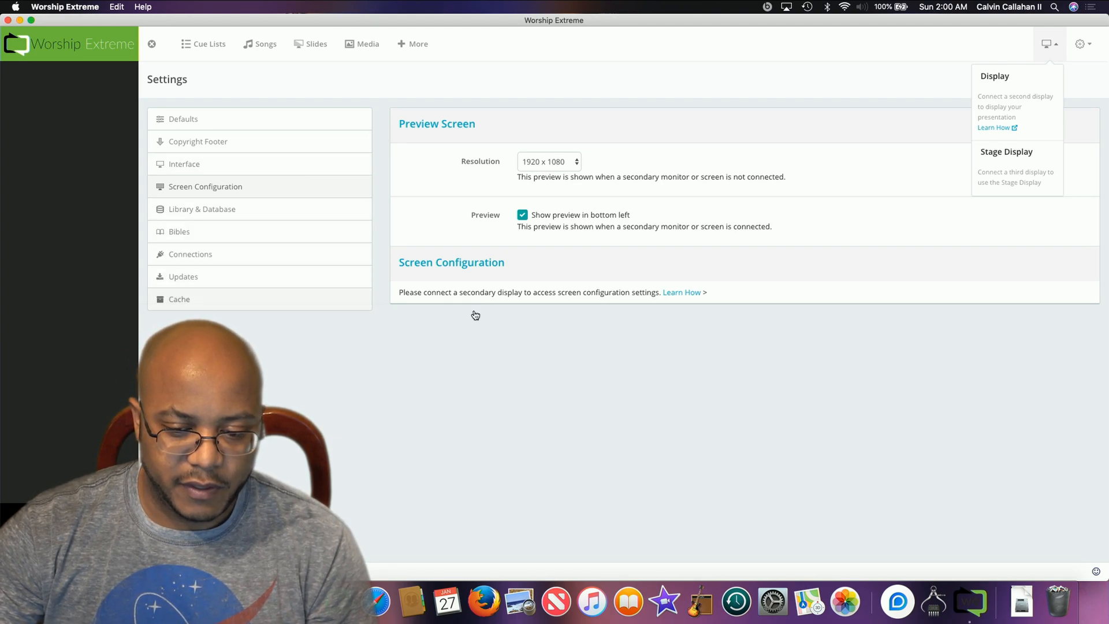
mouse_move(777, 604)
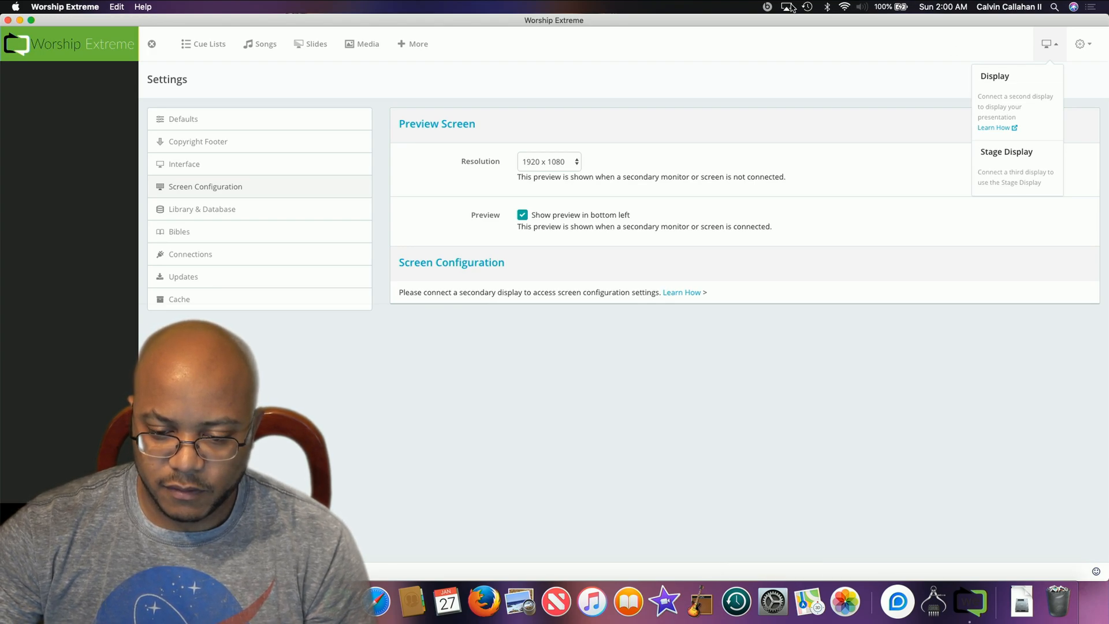
Step: Open the menu-bar screen mirroring options to unmirror the BMD HDMI screen
left_click(784, 8)
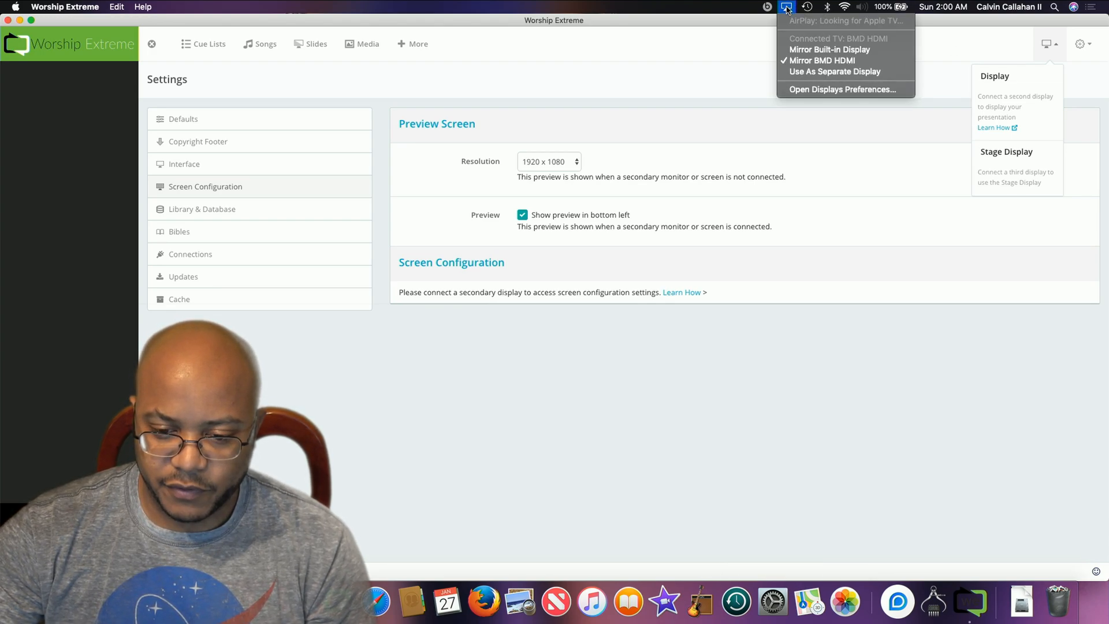
mouse_move(803, 92)
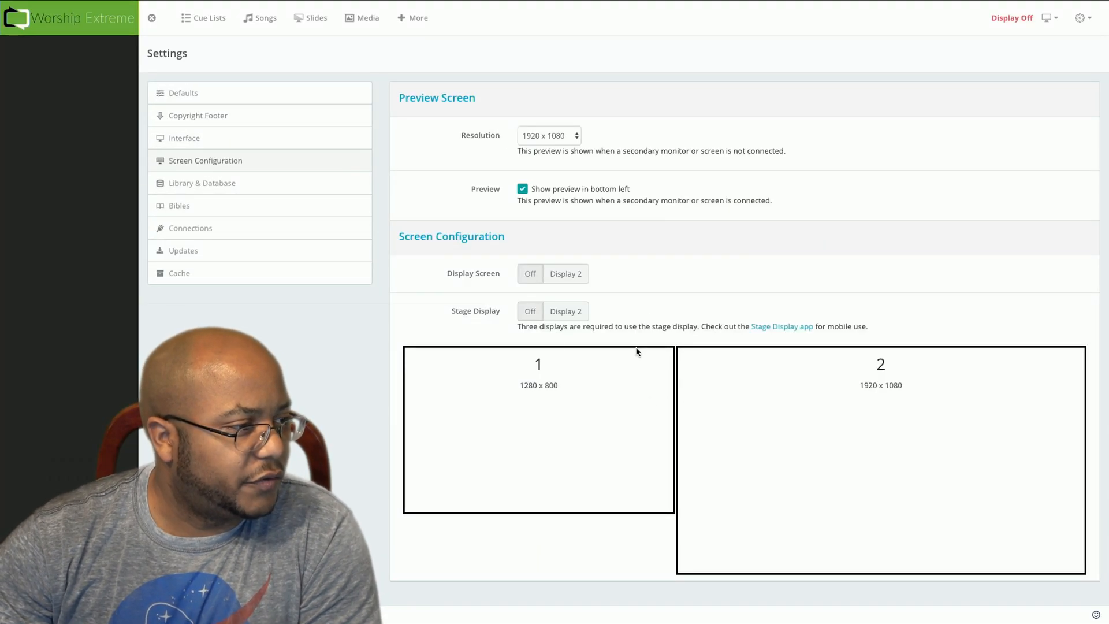
mouse_move(610, 338)
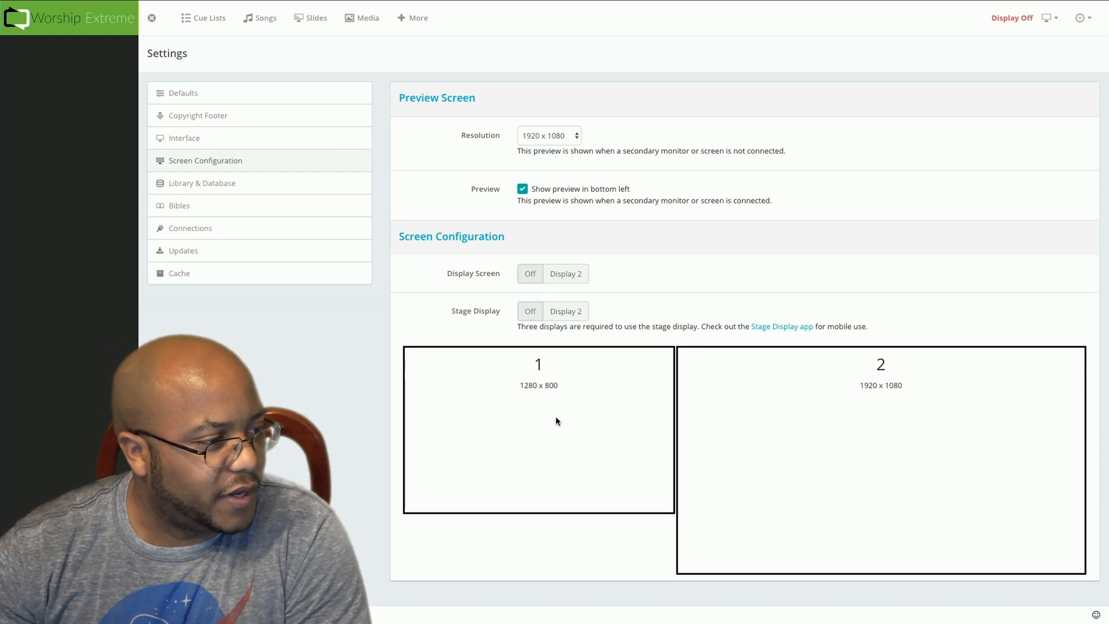
mouse_move(638, 404)
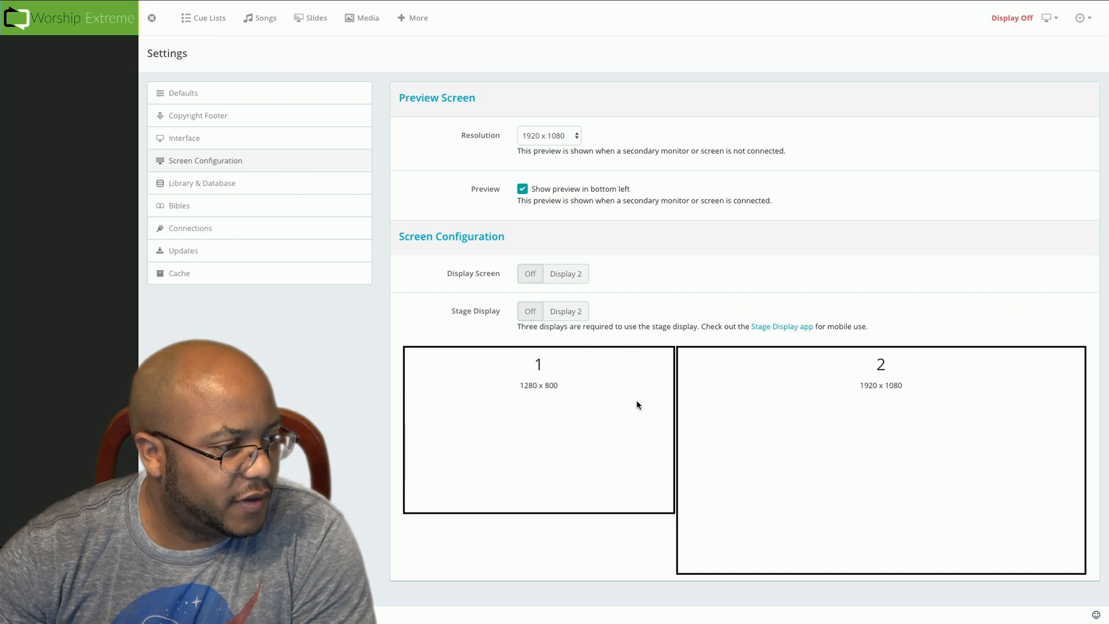
mouse_move(801, 400)
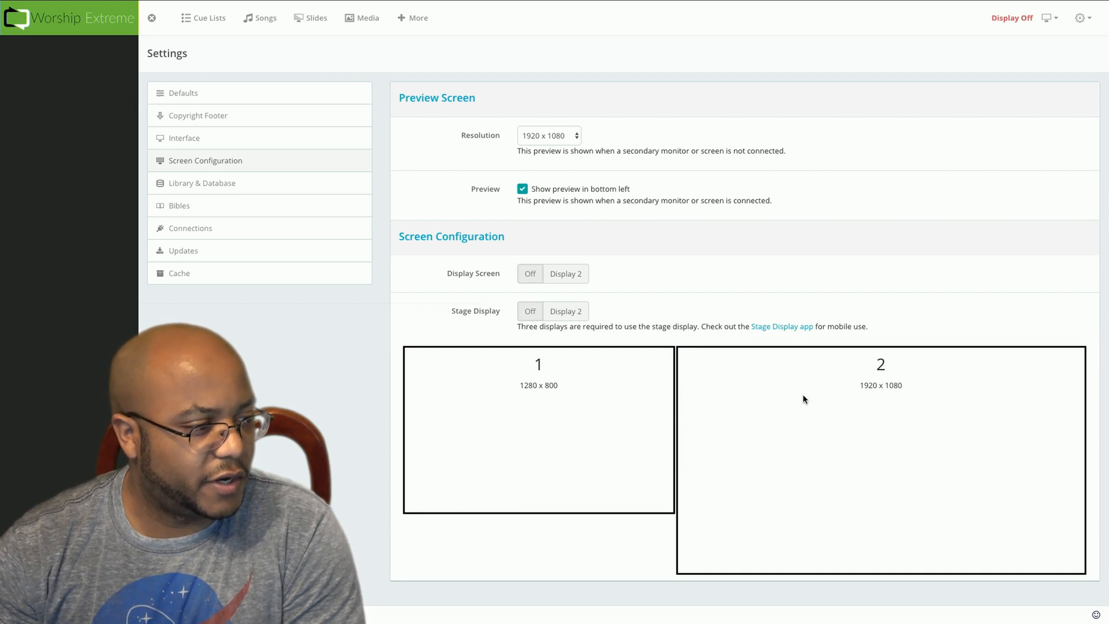
mouse_move(789, 416)
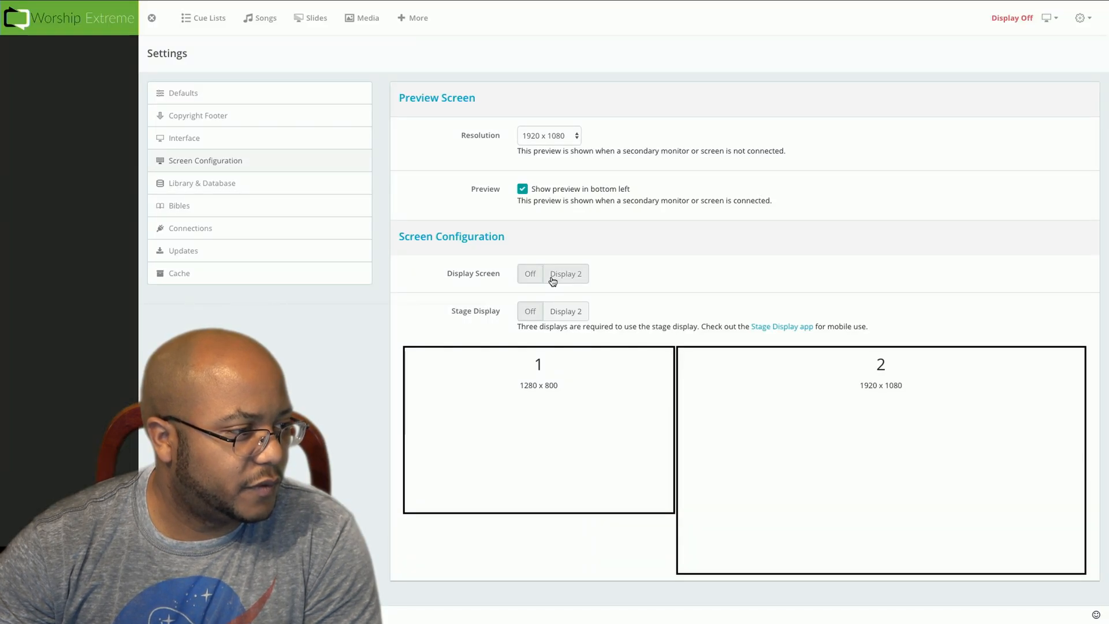
mouse_move(561, 278)
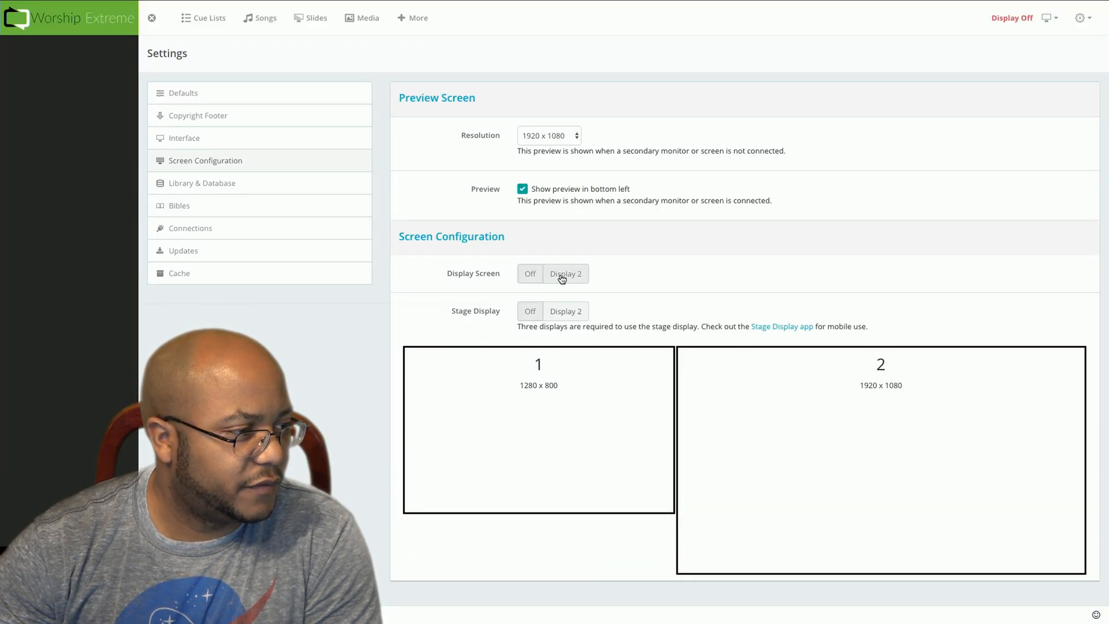